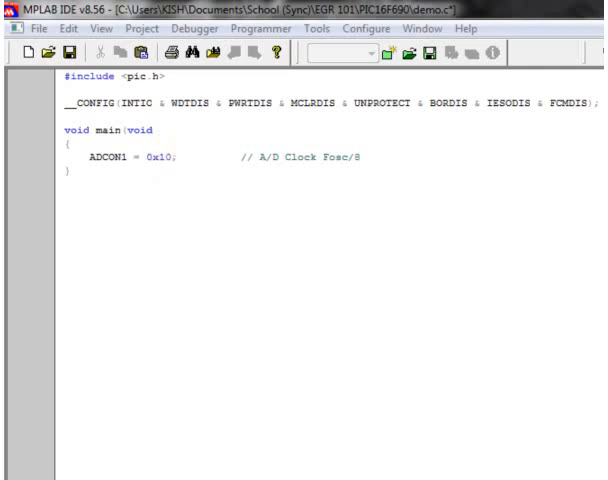
{"action": "mouse_move", "coordinate": [352, 267]}
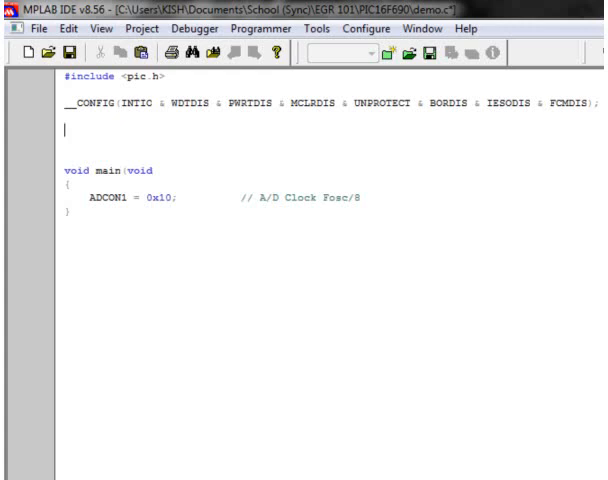
Step: Type the header 'unsigned char ReadSensor(unsigned char ch)' above main and add its braces
{"action": "type", "text": "unsigned char"}
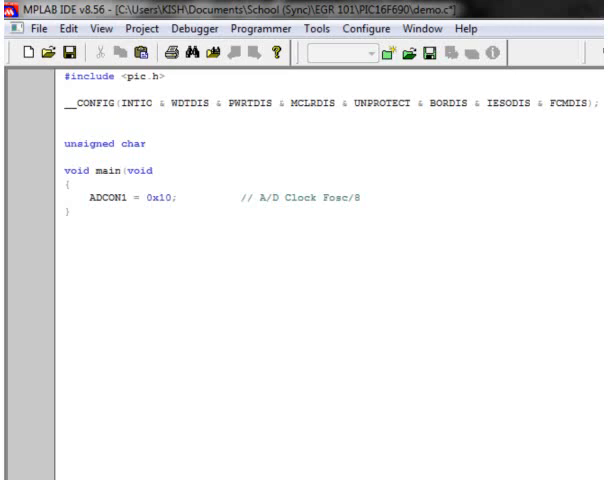
{"action": "type", "text": "ReadSensor"}
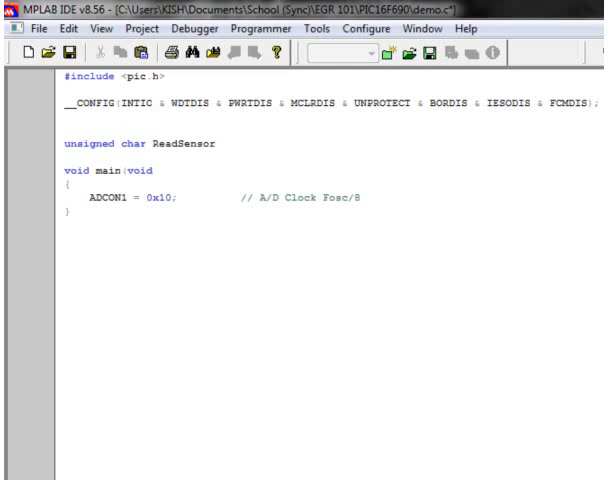
{"action": "type", "text": "(unsigned char ch)"}
{"action": "type", "text": "{"}
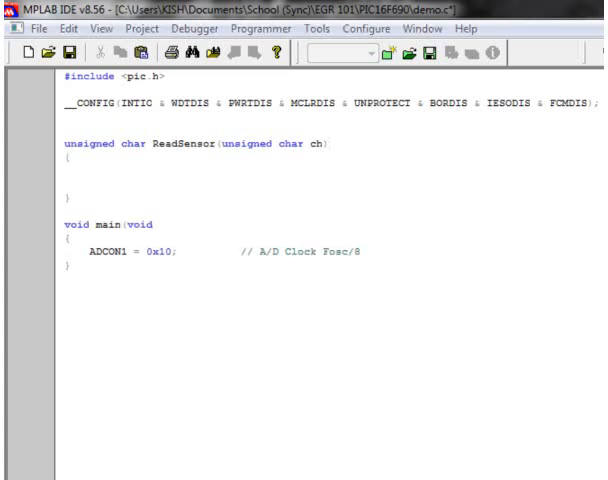
{"action": "left_click", "coordinate": [93, 170]}
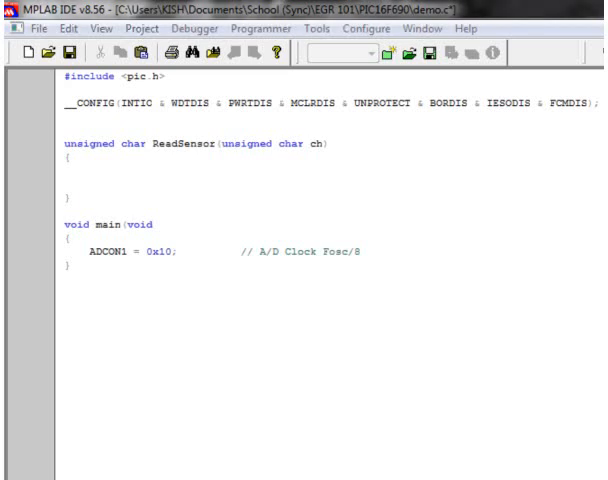
{"action": "left_click", "coordinate": [90, 170]}
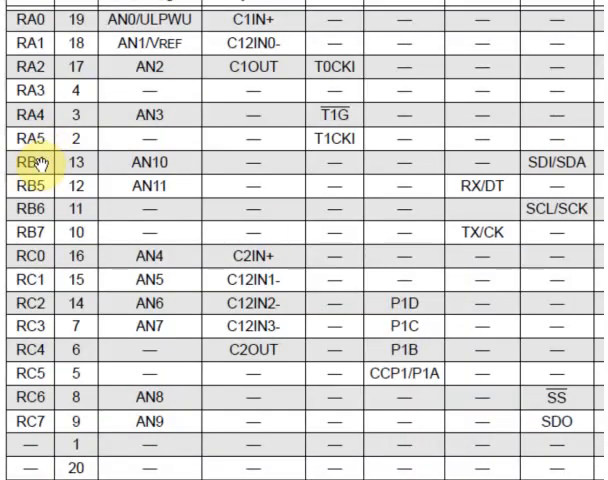
{"action": "mouse_move", "coordinate": [77, 163]}
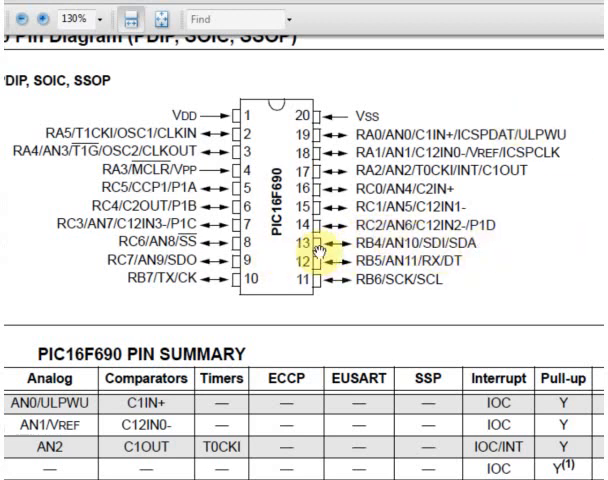
Step: Scroll the datasheet to the PIC16F690 pin diagram and Table 5 pin summary
{"action": "scroll", "scroll_direction": "down", "scroll_amount": 3}
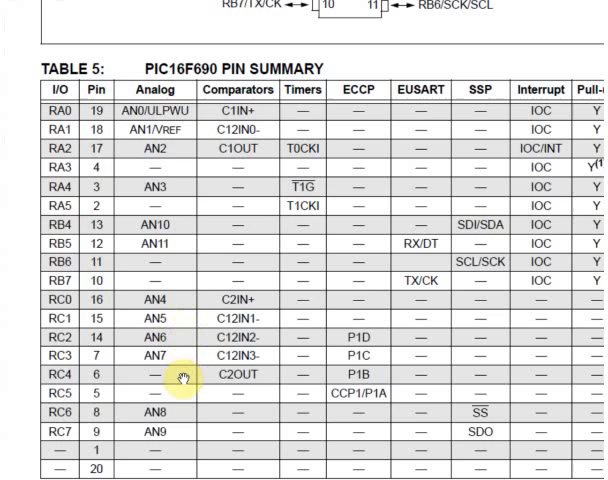
{"action": "mouse_move", "coordinate": [175, 263]}
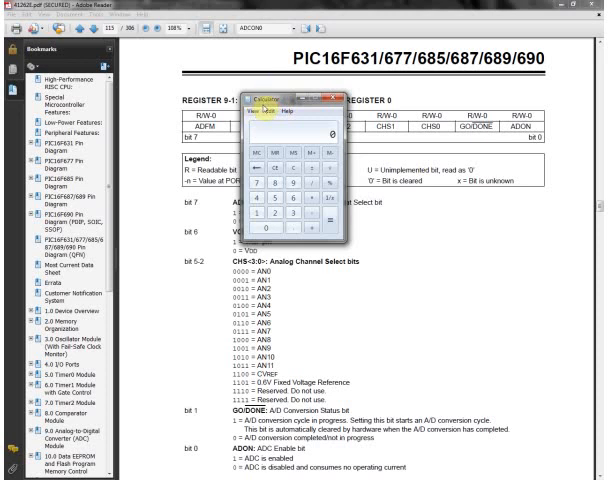
Step: Open Calculator in binary mode beside the ADCON0 register page and enter a binary digit
{"action": "left_click", "coordinate": [285, 111]}
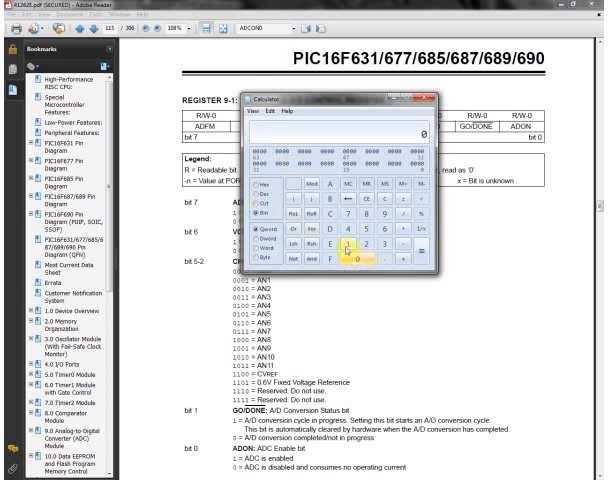
{"action": "left_click", "coordinate": [348, 263]}
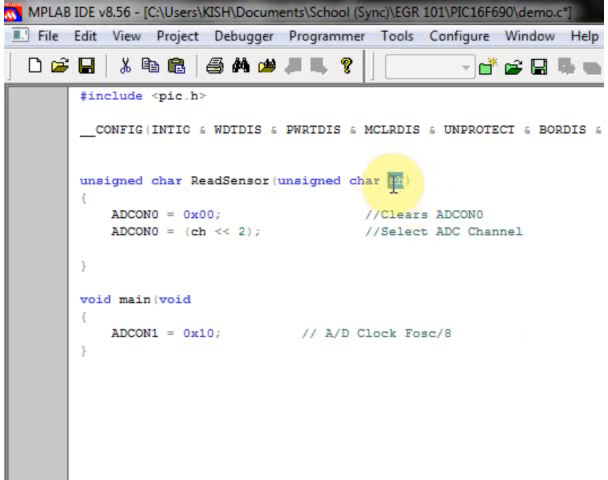
{"action": "mouse_move", "coordinate": [194, 248]}
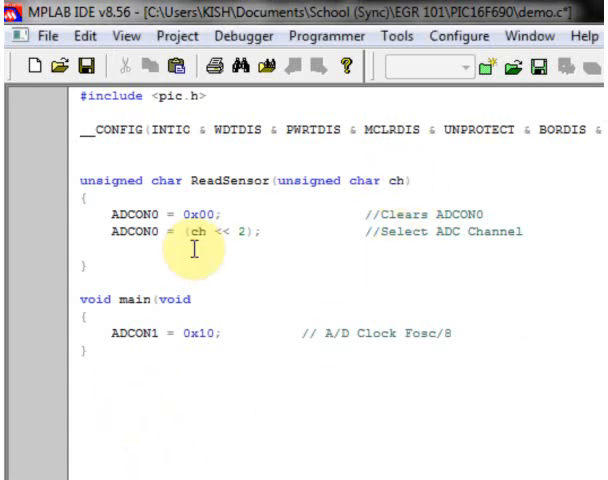
{"action": "double_click", "coordinate": [199, 232]}
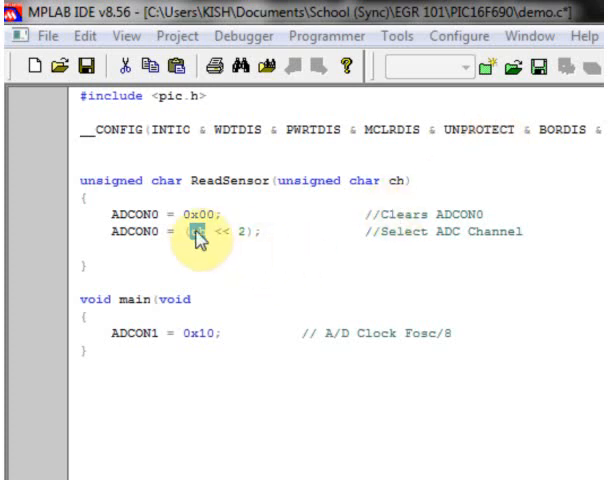
{"action": "double_click", "coordinate": [198, 232]}
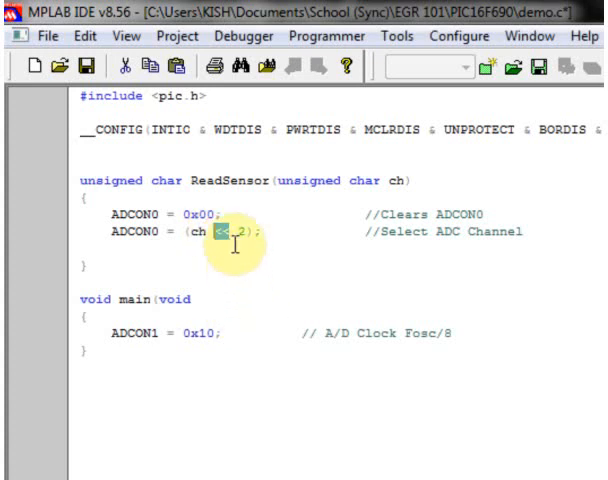
{"action": "mouse_move", "coordinate": [10, 345]}
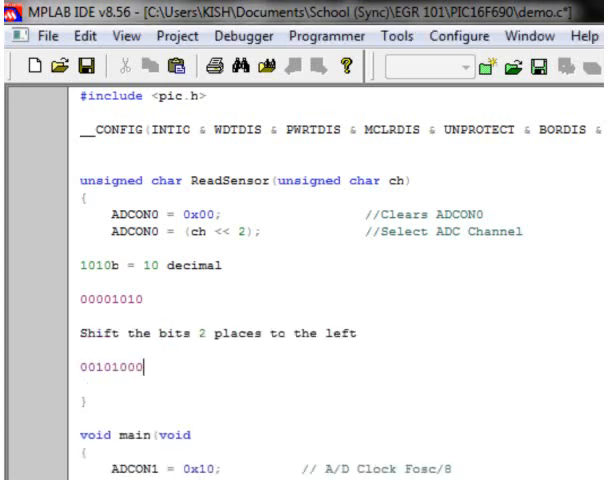
Step: Mark the note's 00001010 as a binary value with the 0b prefix
{"action": "double_click", "coordinate": [110, 295]}
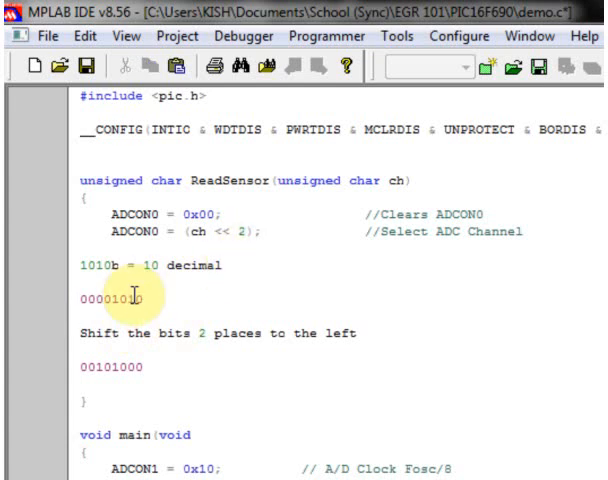
{"action": "type", "text": "0b"}
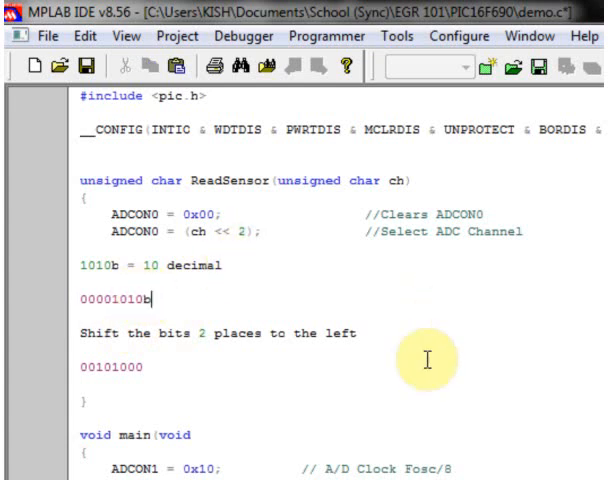
{"action": "mouse_move", "coordinate": [140, 297]}
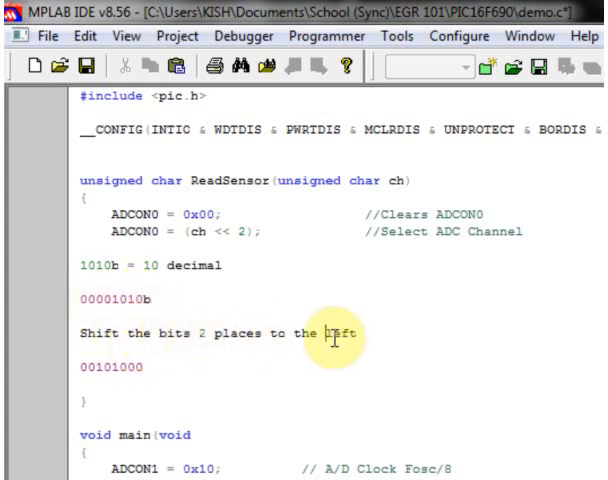
{"action": "mouse_move", "coordinate": [123, 369]}
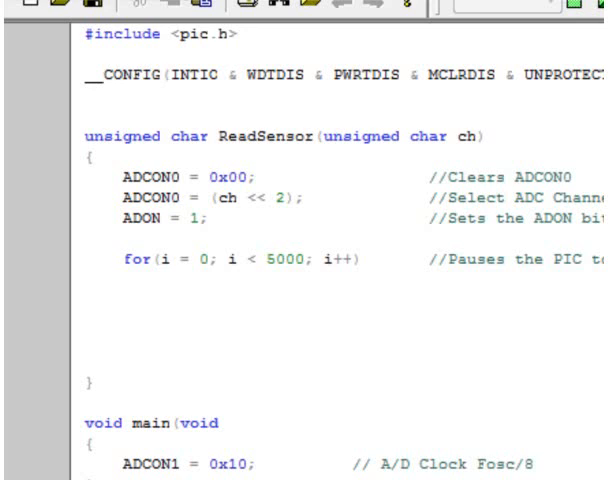
Step: Place the cursor in ReadSensor to add ADON = 1 and the 5000-iteration loop
{"action": "left_click", "coordinate": [122, 300]}
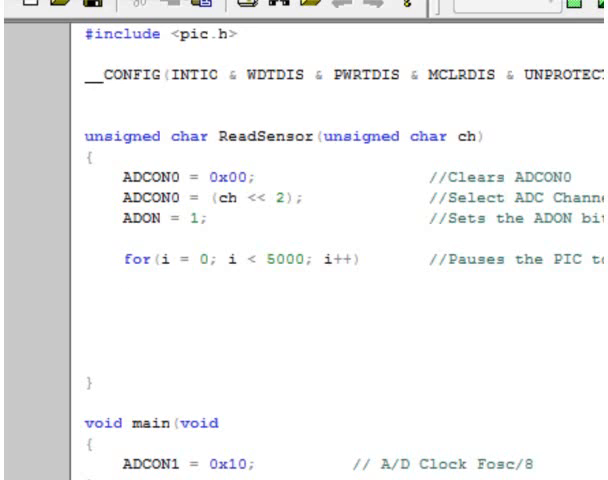
Step: Type 'GODONE = 1;' below the delay loop in ReadSensor
{"action": "type", "text": "GODONE = 1;                      //Starts the Conve"}
{"action": "type", "text": "while(GODONE);                   //Pauses the PIC u"}
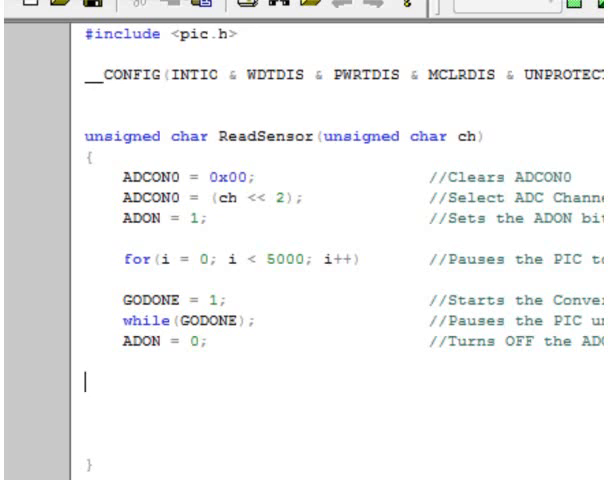
Step: Type 'return ADRESH;' at the end of ReadSensor
{"action": "type", "text": "return ADRESH;                //Return converted value from our sensor"}
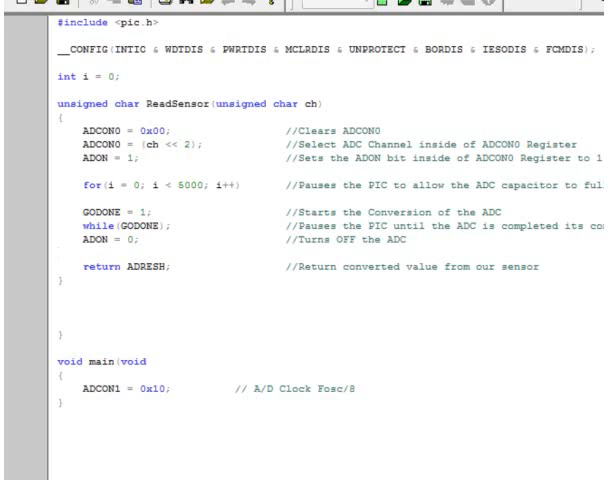
{"action": "type", "text": "if(ReadSensor(10) > 8)"}
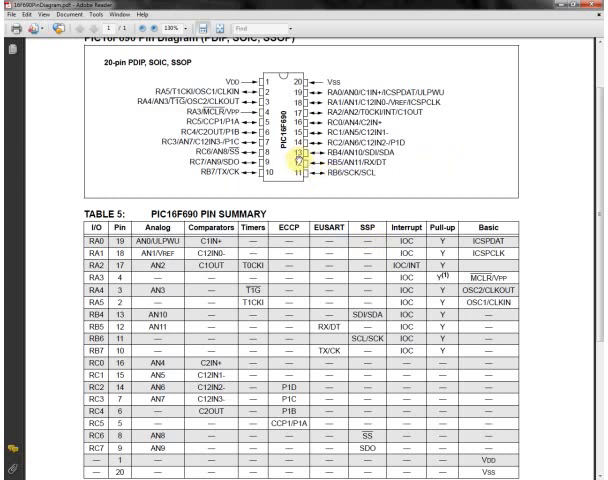
{"action": "mouse_move", "coordinate": [302, 158]}
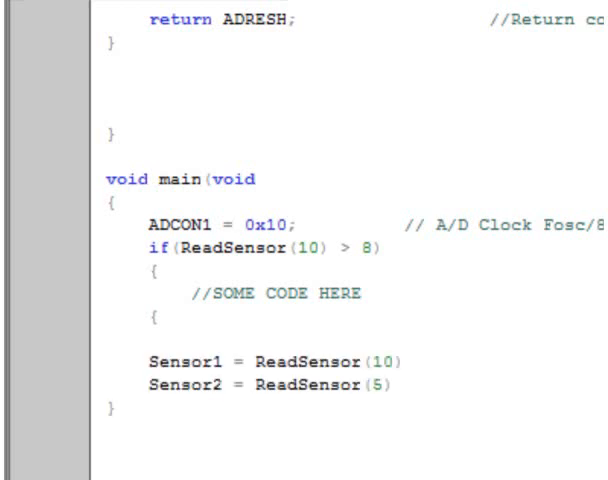
Step: Close the Sensor2 ReadSensor(5 call with ');' and select the whole Sensor2 line
{"action": "left_click", "coordinate": [392, 388]}
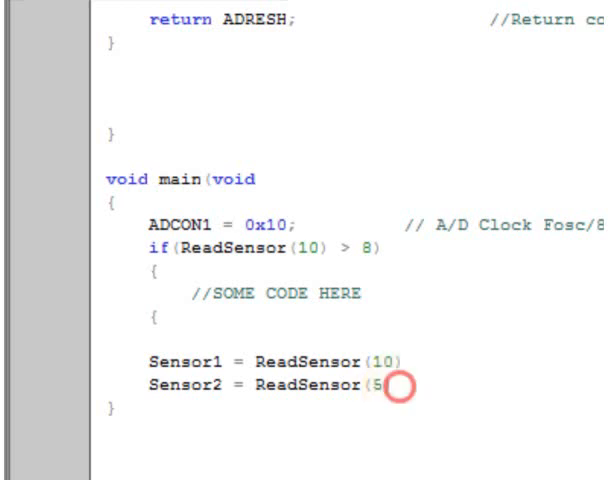
{"action": "type", "text": ");"}
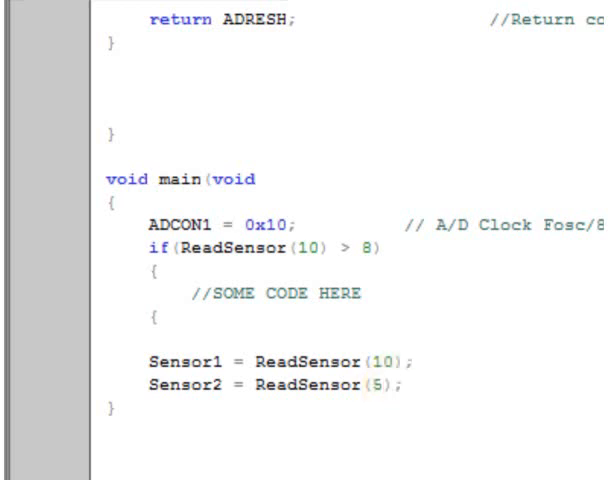
{"action": "left_click", "coordinate": [403, 385]}
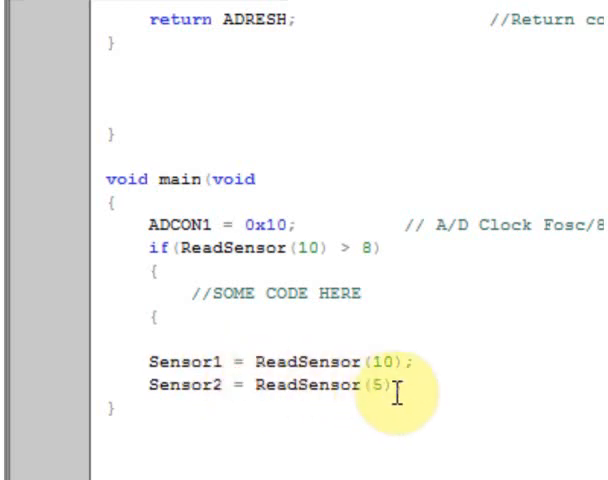
{"action": "left_click_drag", "start_coordinate": [398, 388], "coordinate": [152, 388]}
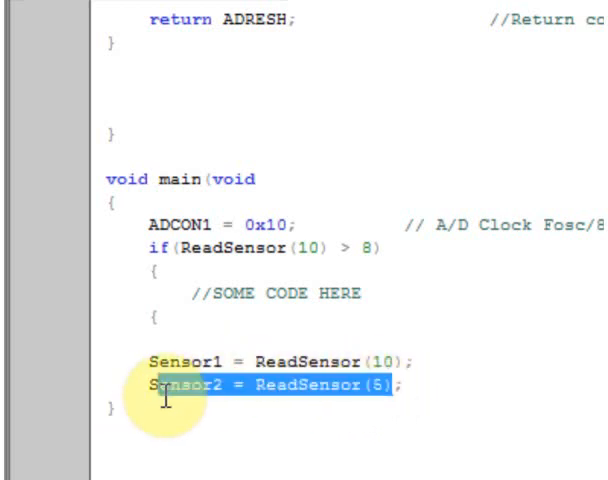